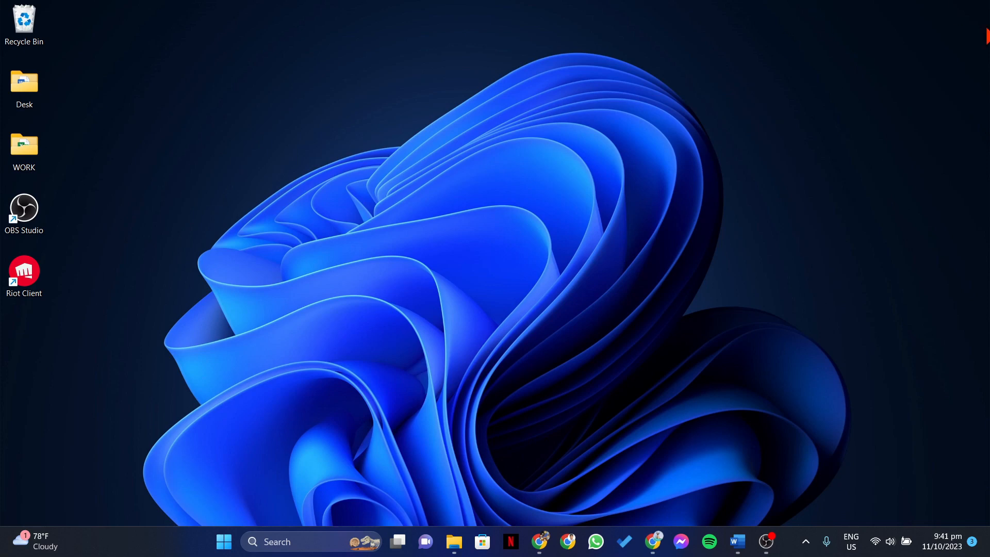
pyautogui.moveTo(942, 48)
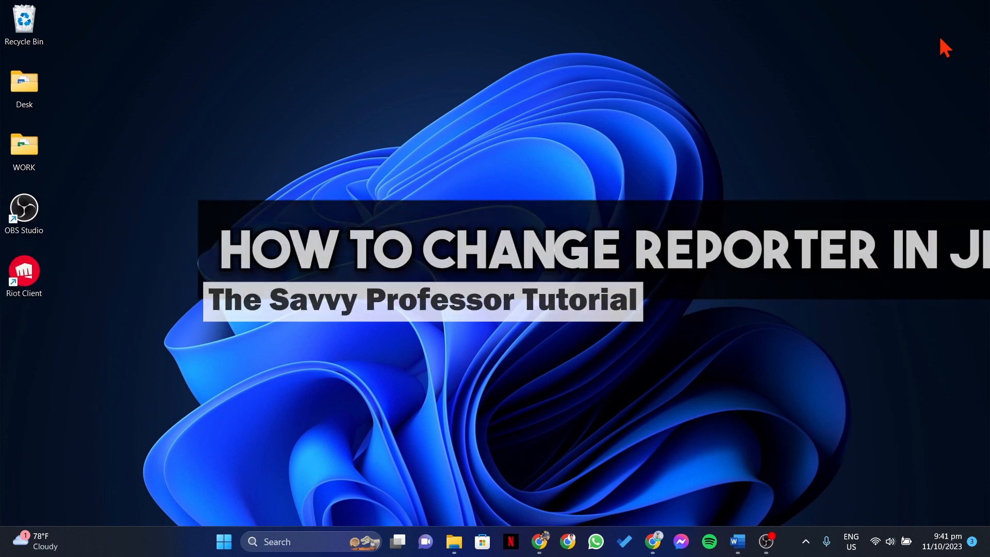
# Bring Chrome forward to show the Jira Your work page.
pyautogui.click(540, 542)
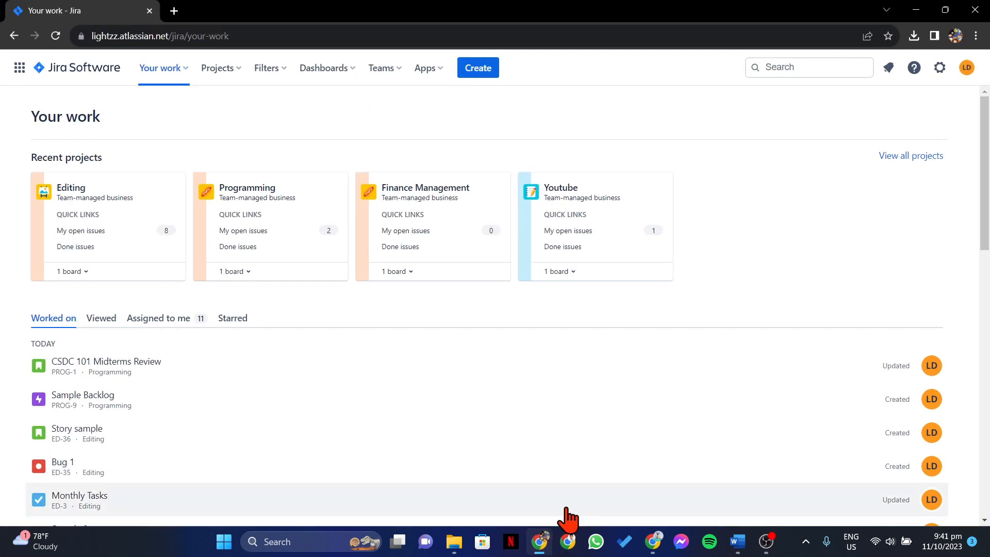
pyautogui.moveTo(783, 259)
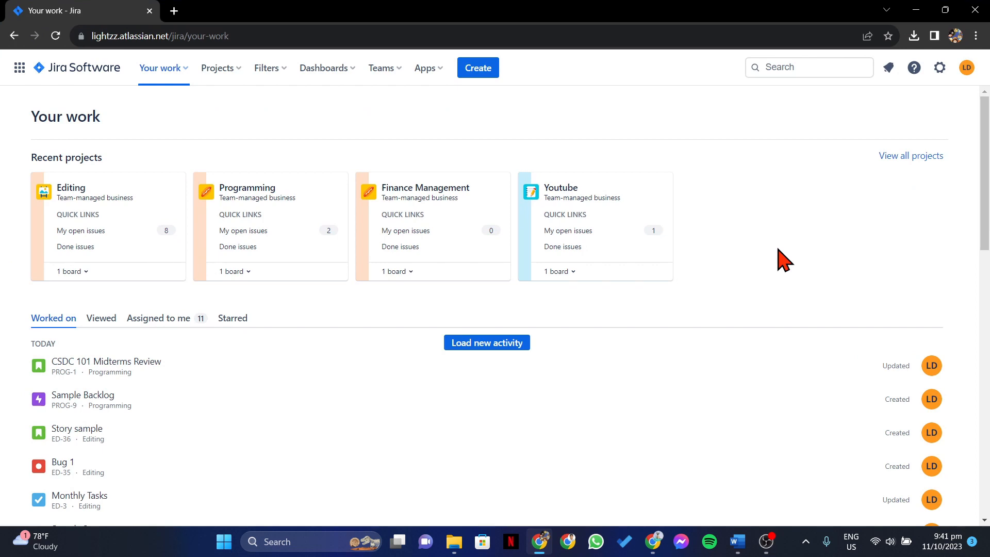
pyautogui.moveTo(71, 188)
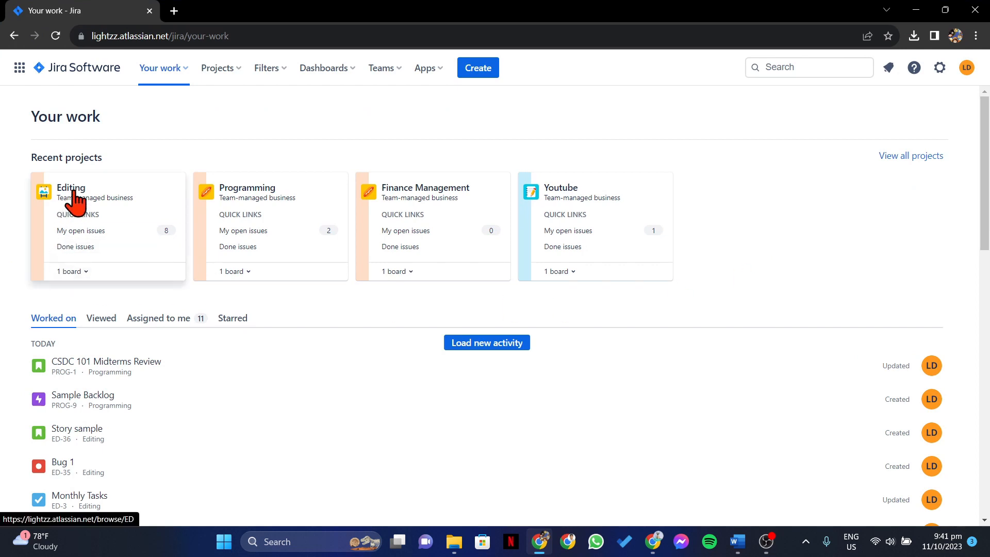
# Open the Editing project's board from Recent projects.
pyautogui.click(71, 188)
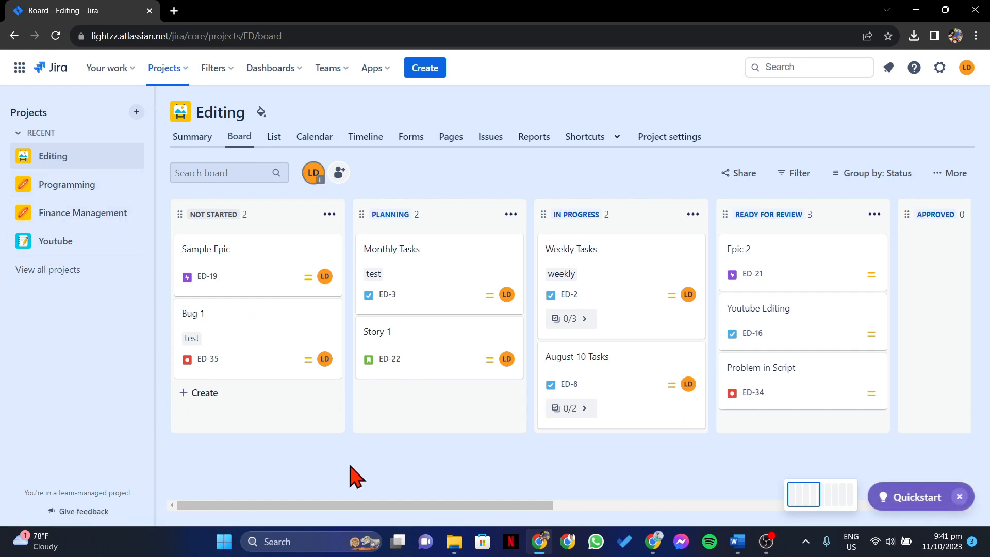
pyautogui.moveTo(428, 265)
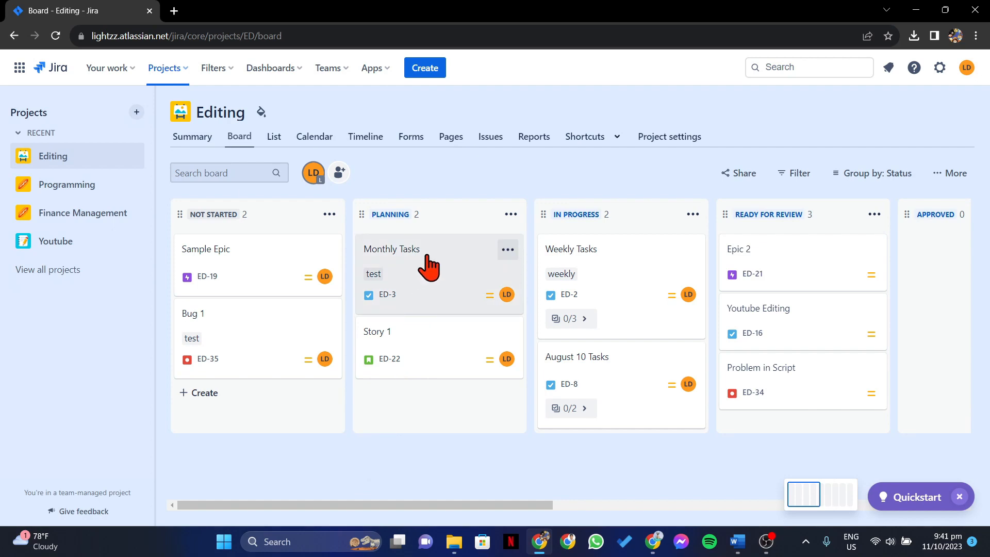
# Open the Monthly Tasks (ED-3) card from the Planning column.
pyautogui.click(391, 248)
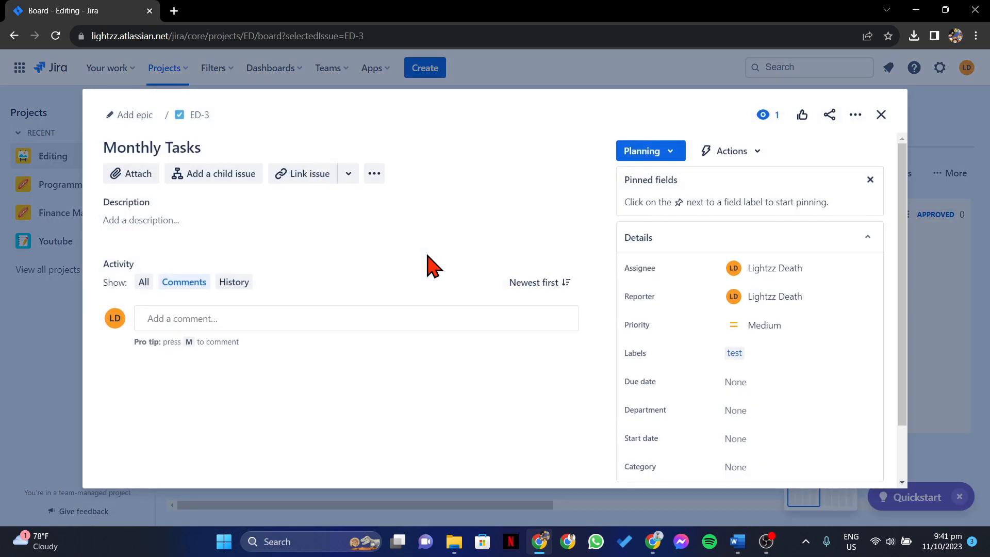
pyautogui.moveTo(458, 250)
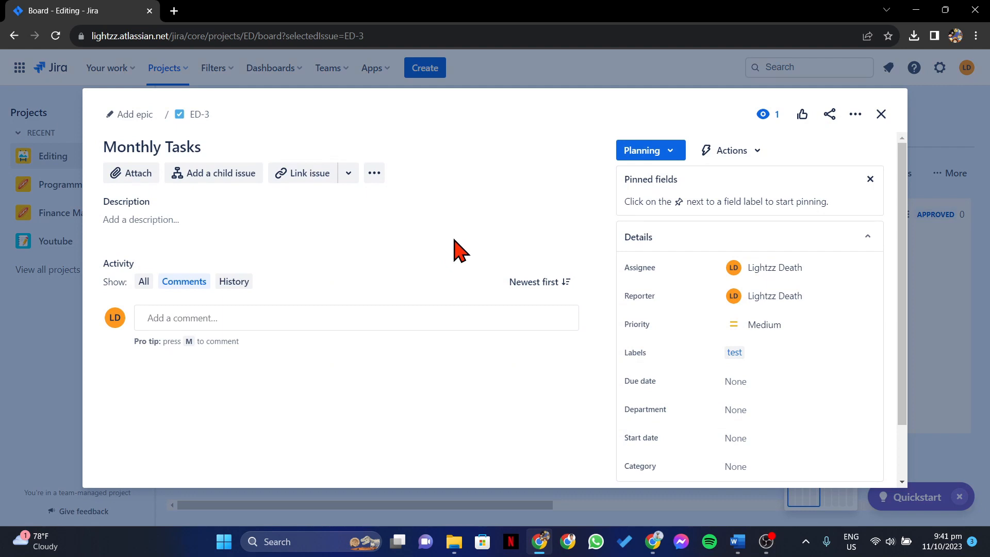
pyautogui.moveTo(638, 300)
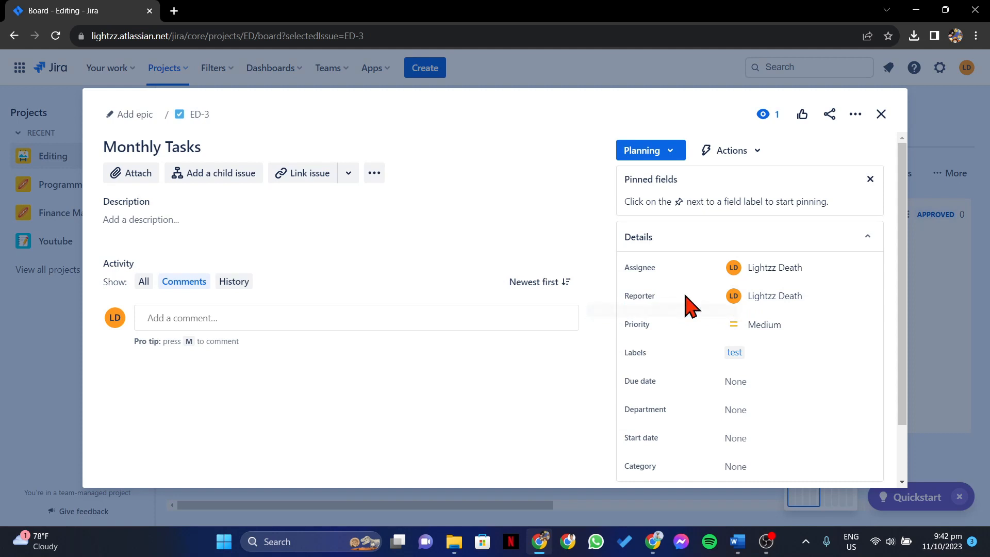
pyautogui.moveTo(774, 295)
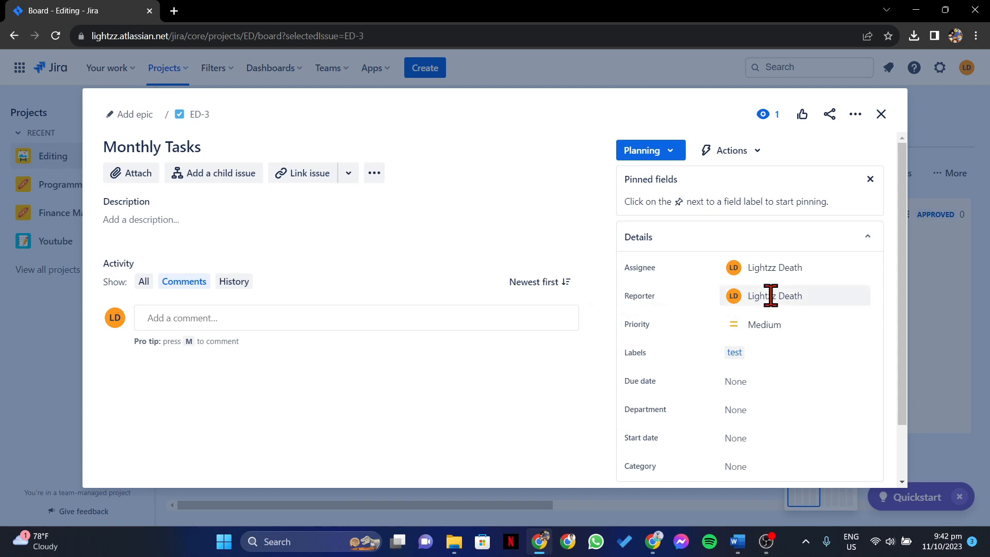
# Change the ED-3 Reporter to Life After.
pyautogui.click(789, 295)
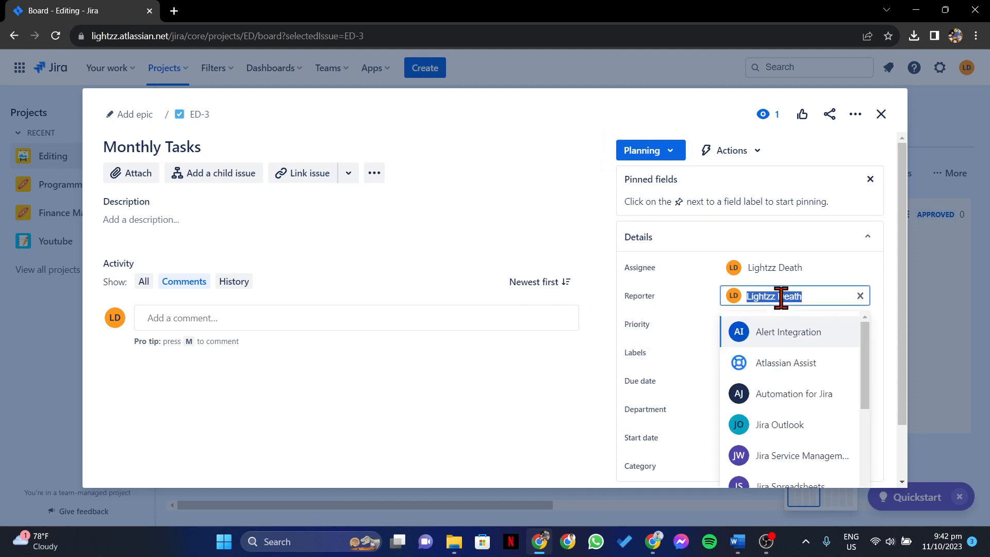
pyautogui.moveTo(824, 346)
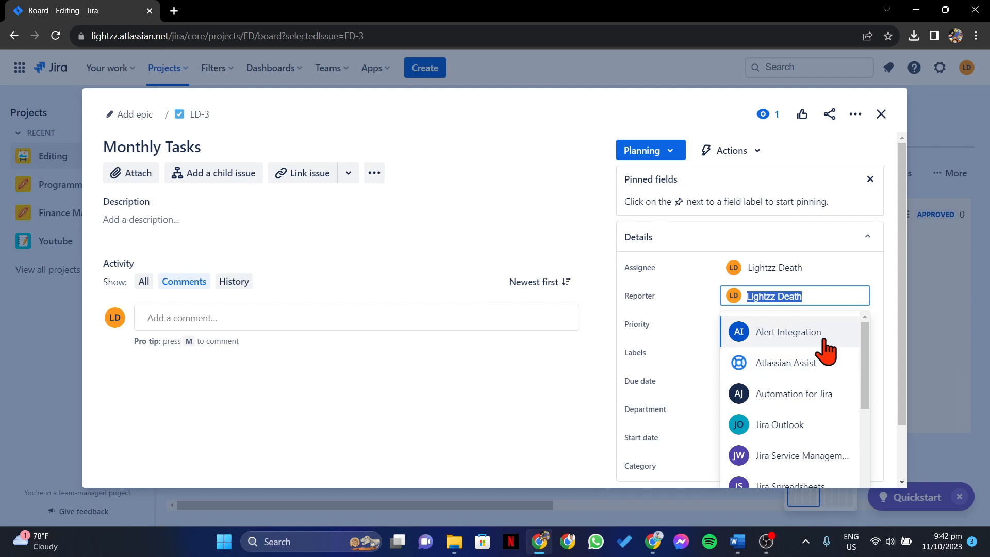
pyautogui.scroll(-3)
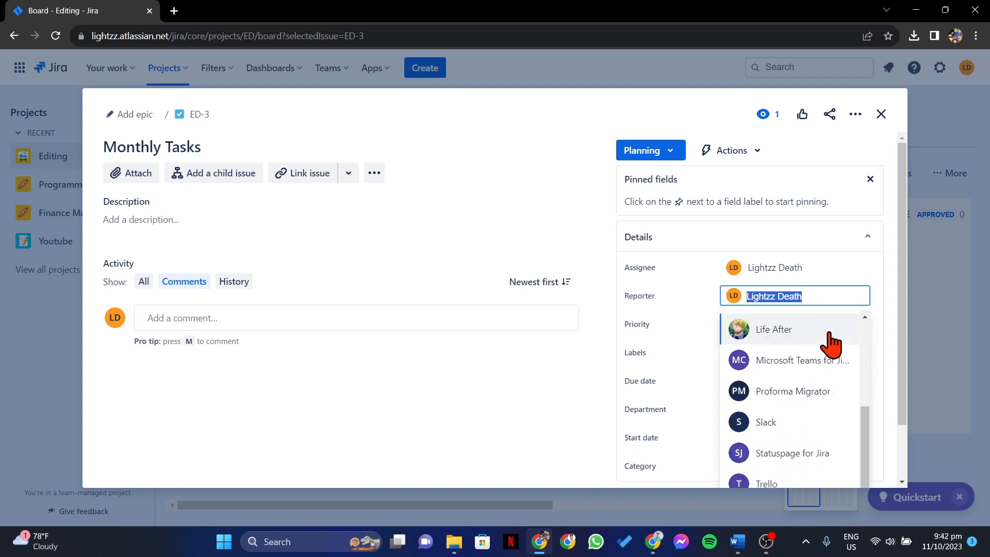
pyautogui.scroll(3)
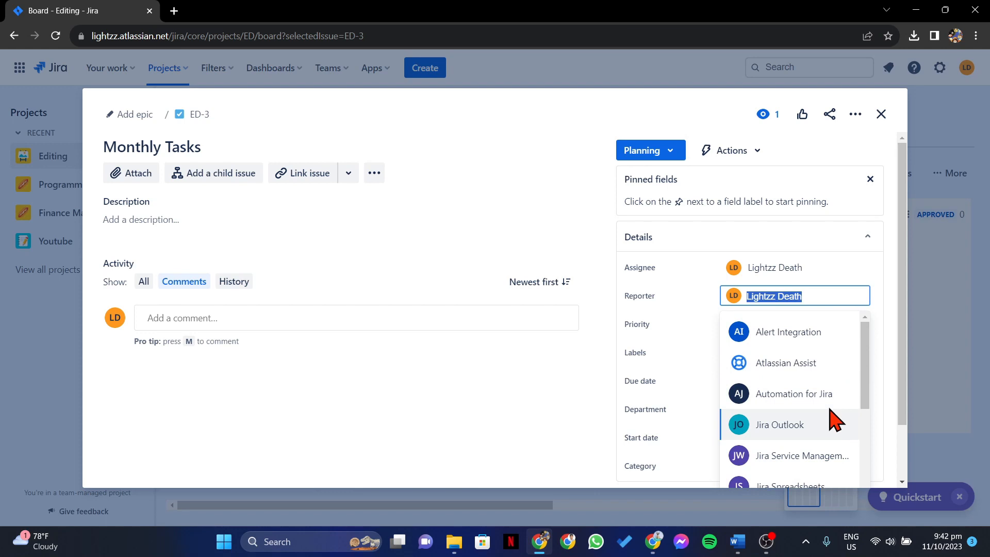
pyautogui.scroll(-3)
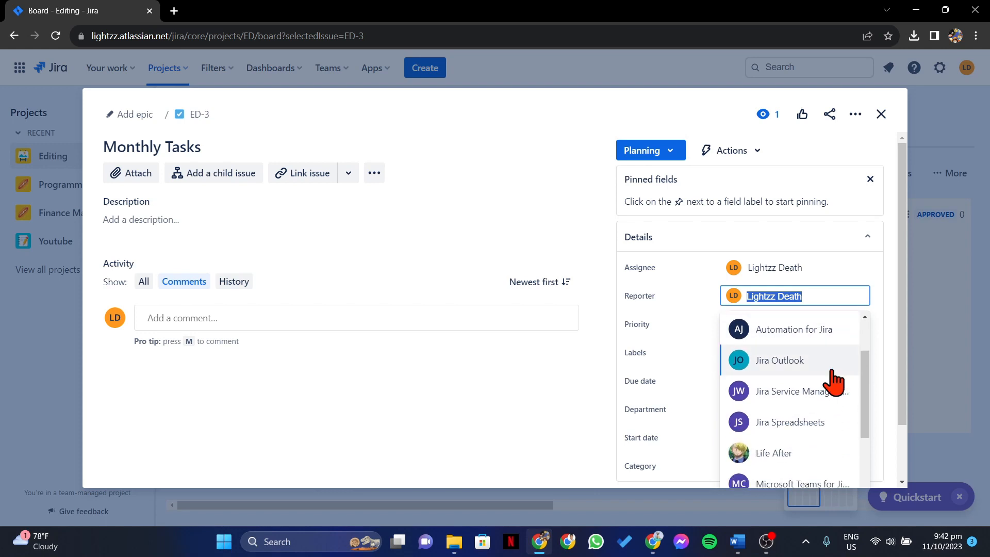
pyautogui.scroll(-3)
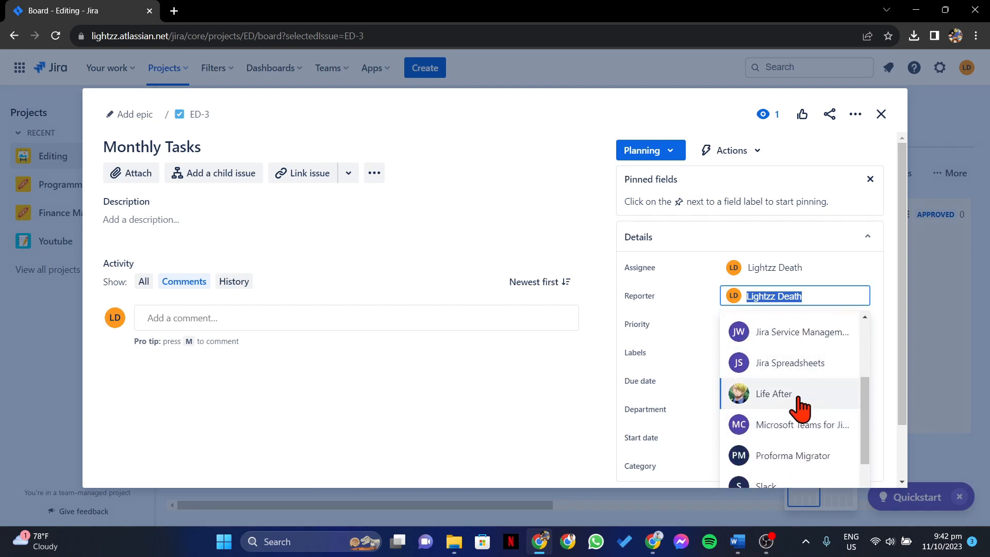
pyautogui.moveTo(798, 398)
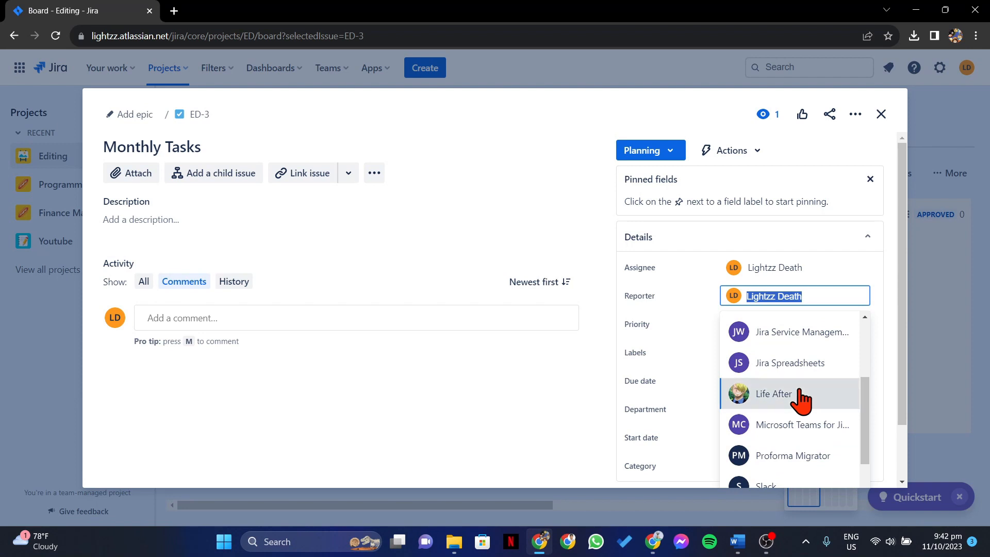
pyautogui.click(772, 394)
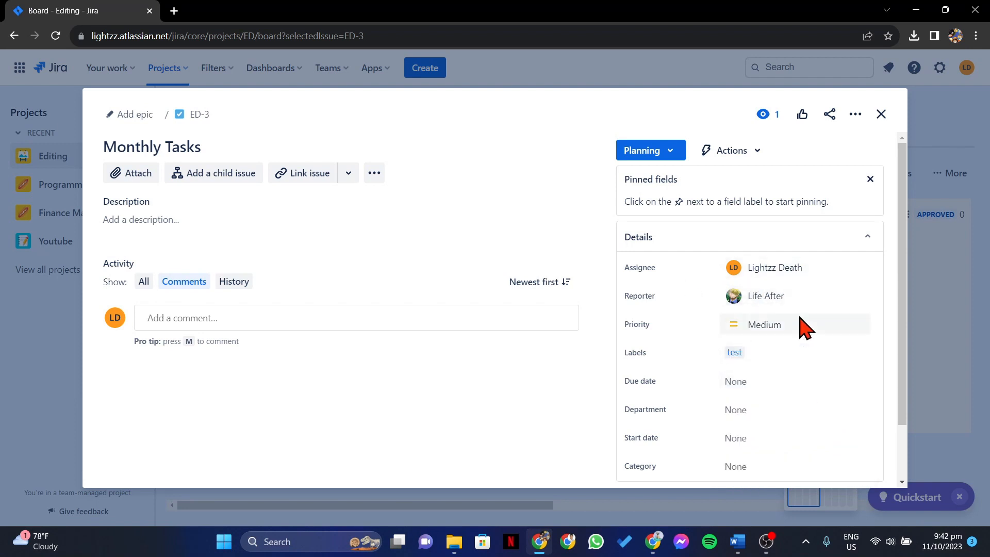
pyautogui.moveTo(815, 304)
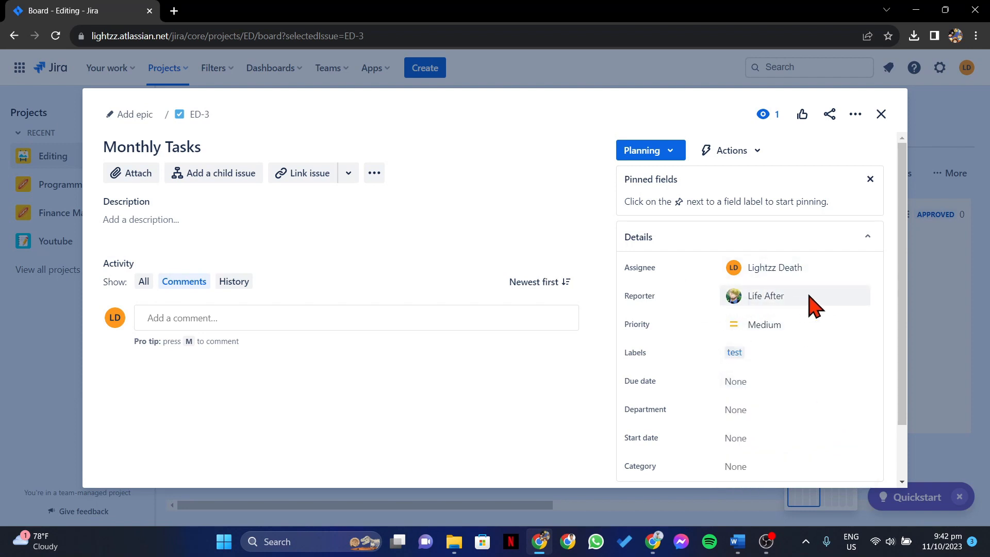
pyautogui.moveTo(881, 304)
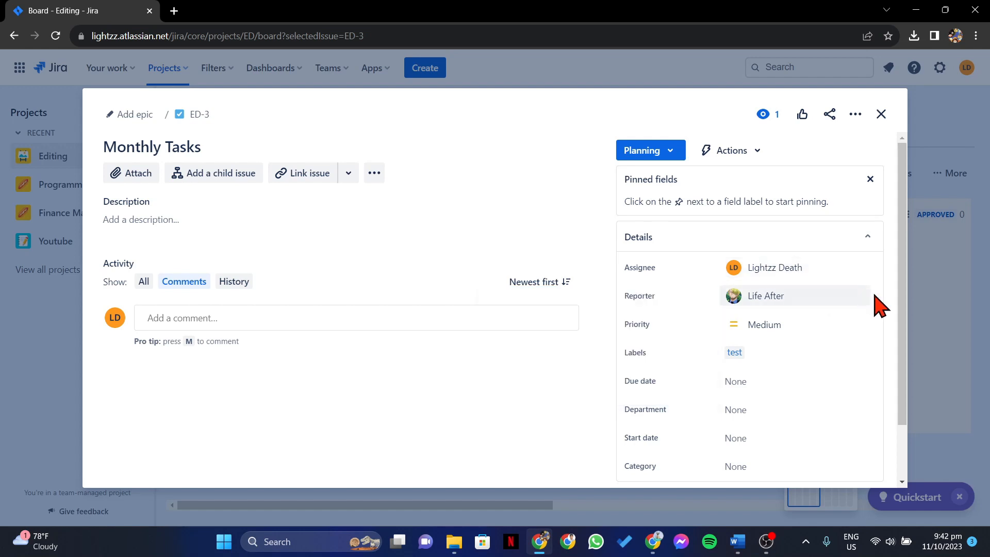